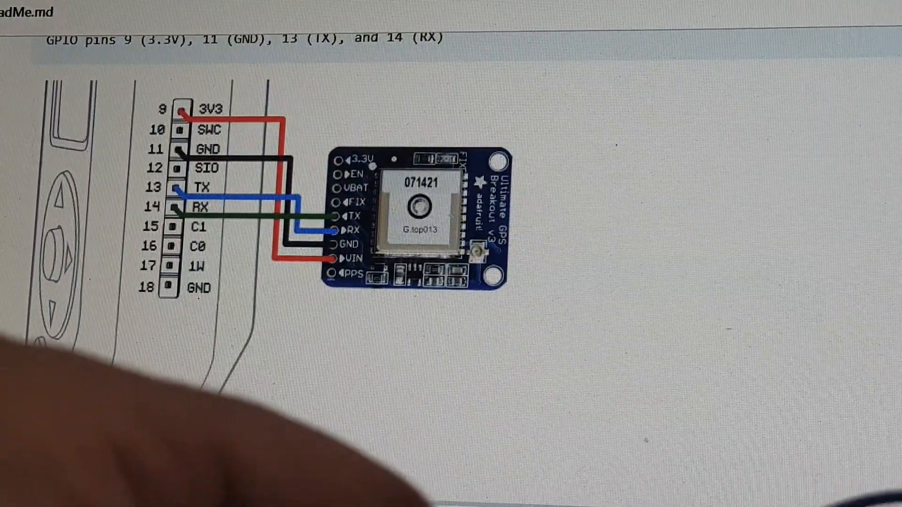
{"action": "scroll", "scroll_direction": "down", "scroll_amount": 3}
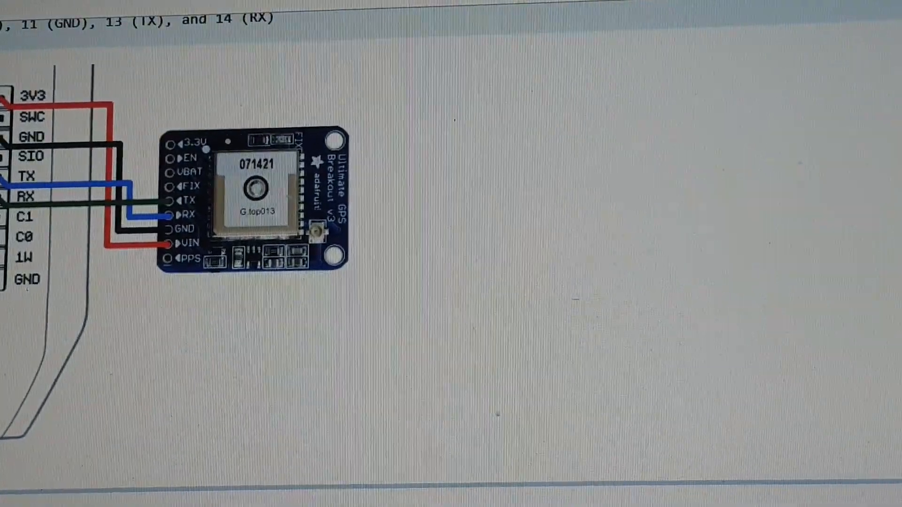